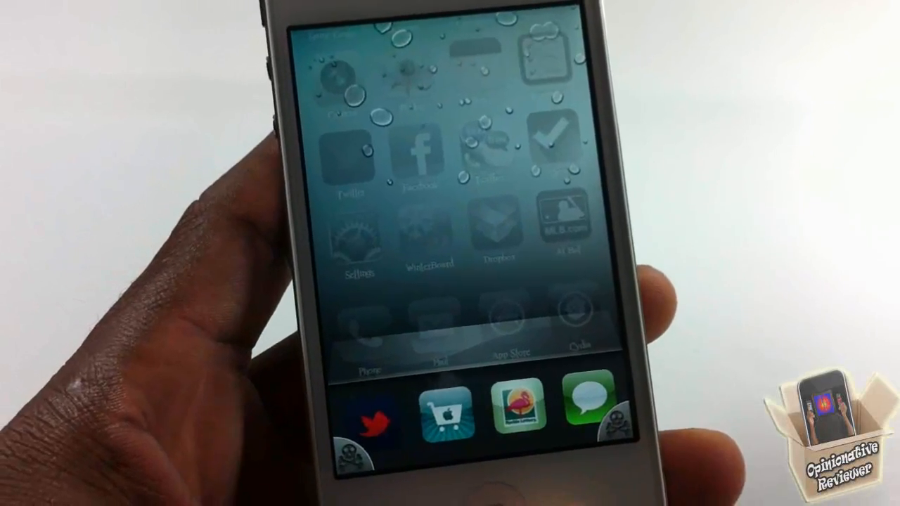
Step: Launch the Apple Store app from the Appswitch custom icons in the app switcher
{"action": "left_click", "coordinate": [563, 225]}
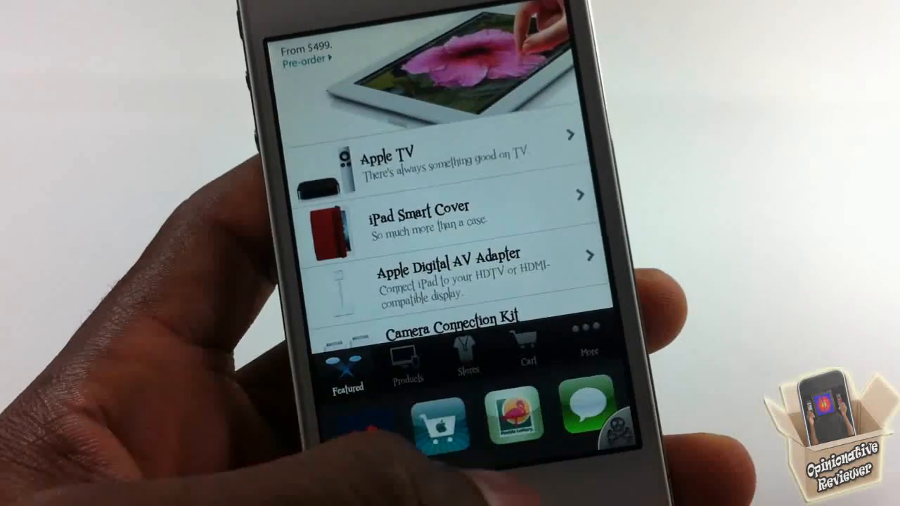
{"action": "left_click", "coordinate": [513, 421]}
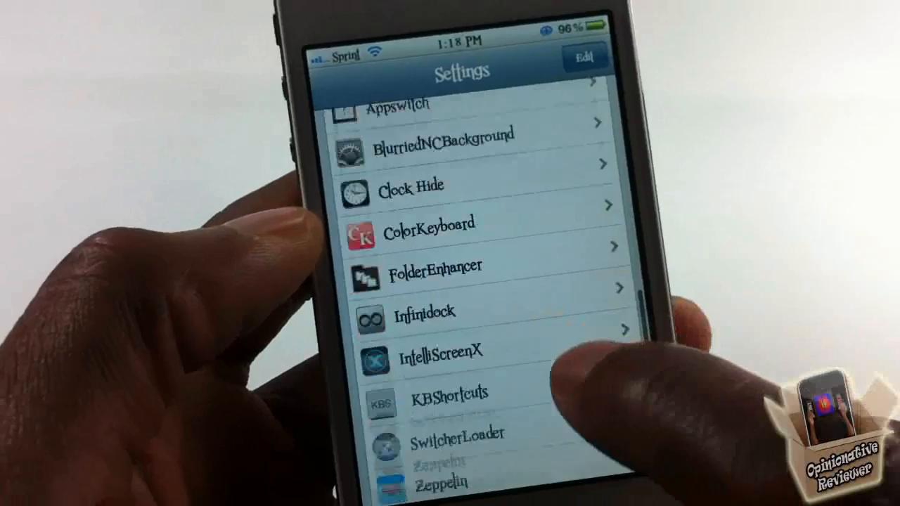
Step: Scroll the Settings list to the tweak extensions showing Activator and Appswitch
{"action": "scroll", "scroll_direction": "down", "scroll_amount": 3}
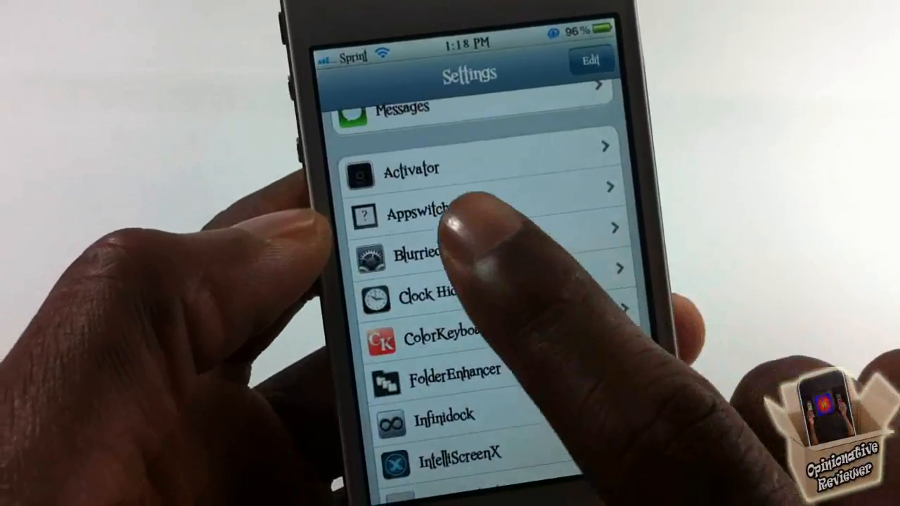
{"action": "scroll", "scroll_direction": "down", "scroll_amount": 3}
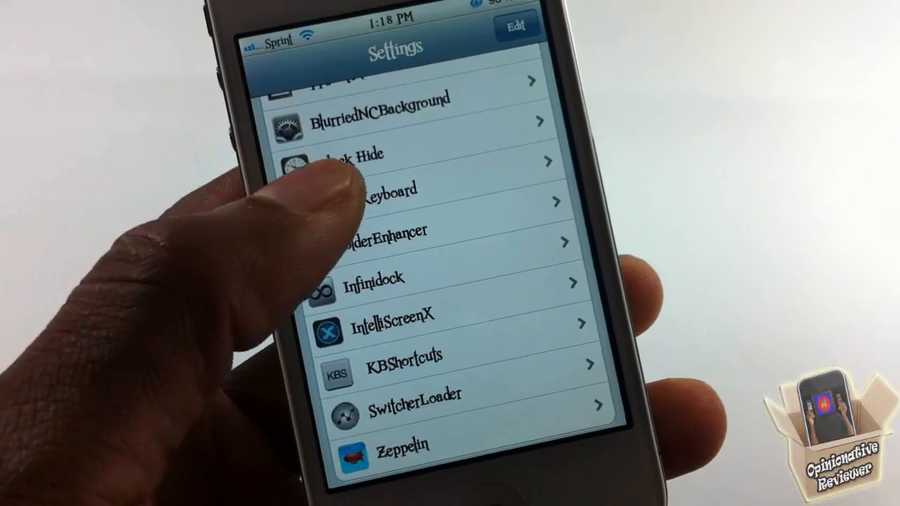
{"action": "scroll", "scroll_direction": "up", "scroll_amount": 3}
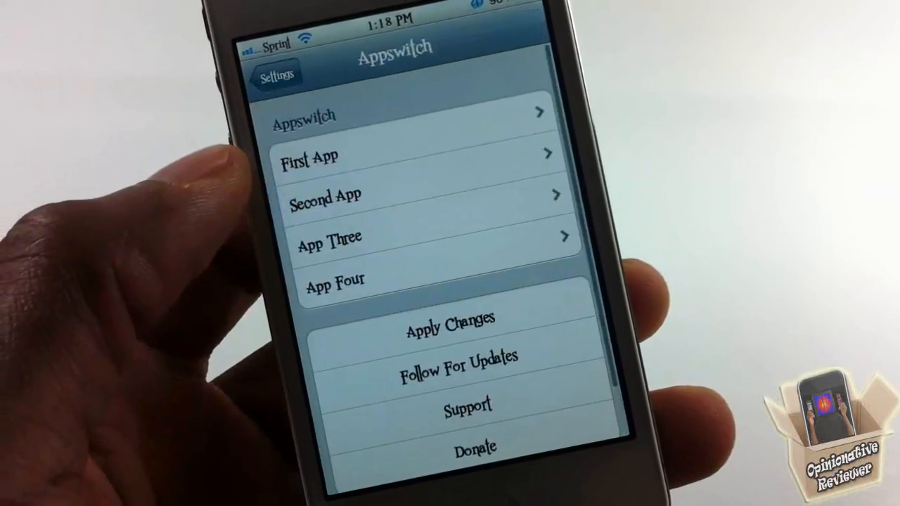
{"action": "left_click", "coordinate": [422, 156]}
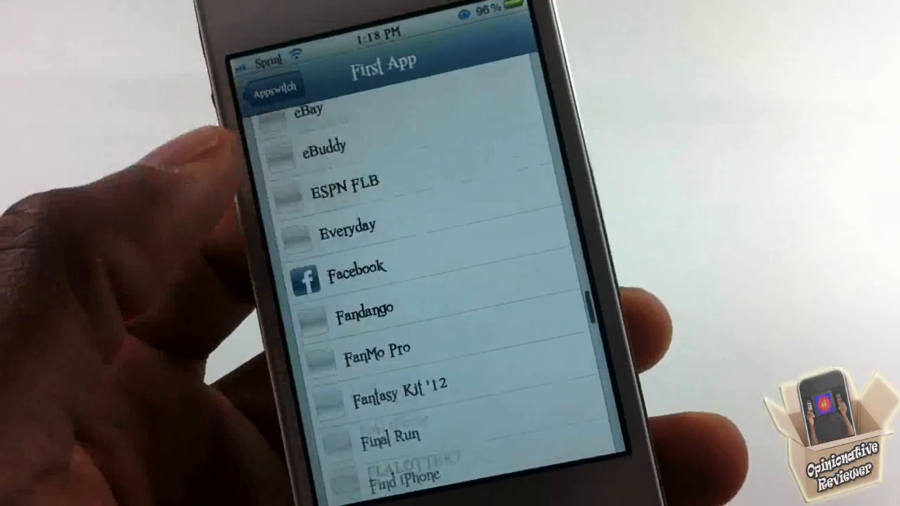
{"action": "scroll", "scroll_direction": "up", "scroll_amount": 3}
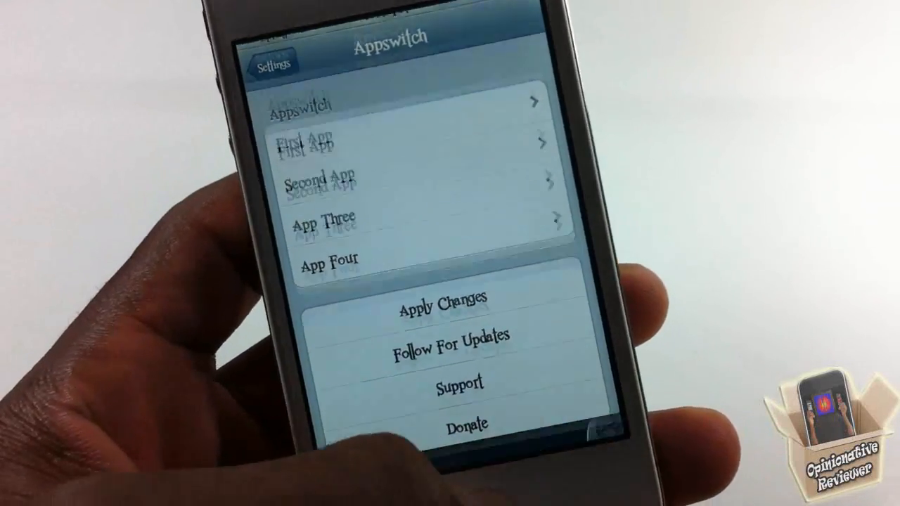
{"action": "scroll", "scroll_direction": "up", "scroll_amount": 3}
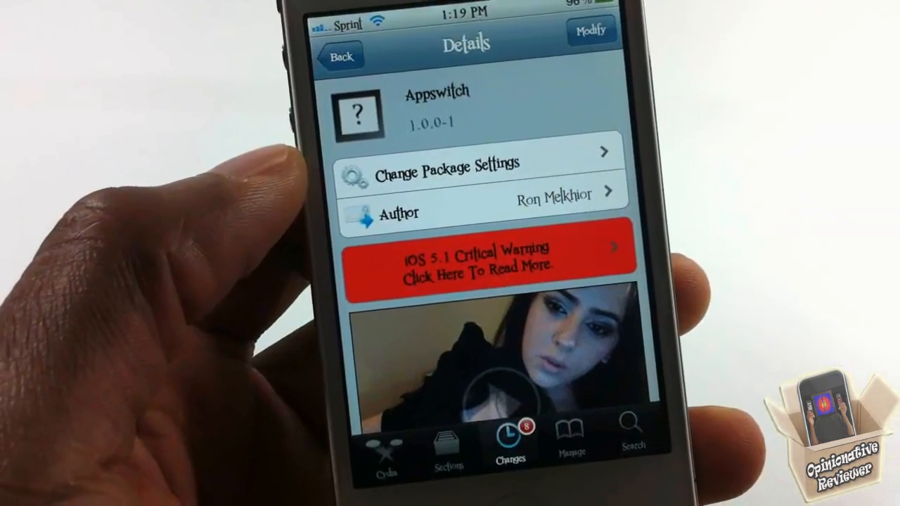
Step: Scroll the Appswitch Cydia page to its description of four custom switcher icons
{"action": "scroll", "scroll_direction": "down", "scroll_amount": 3}
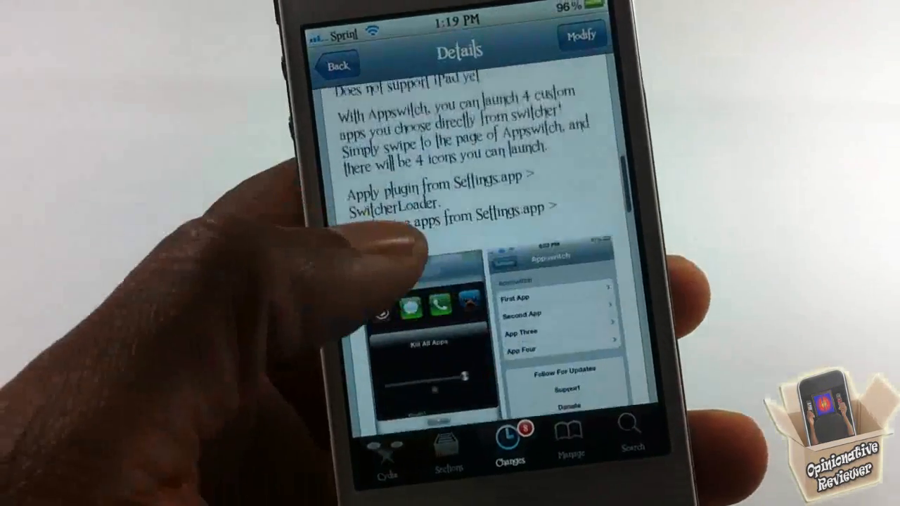